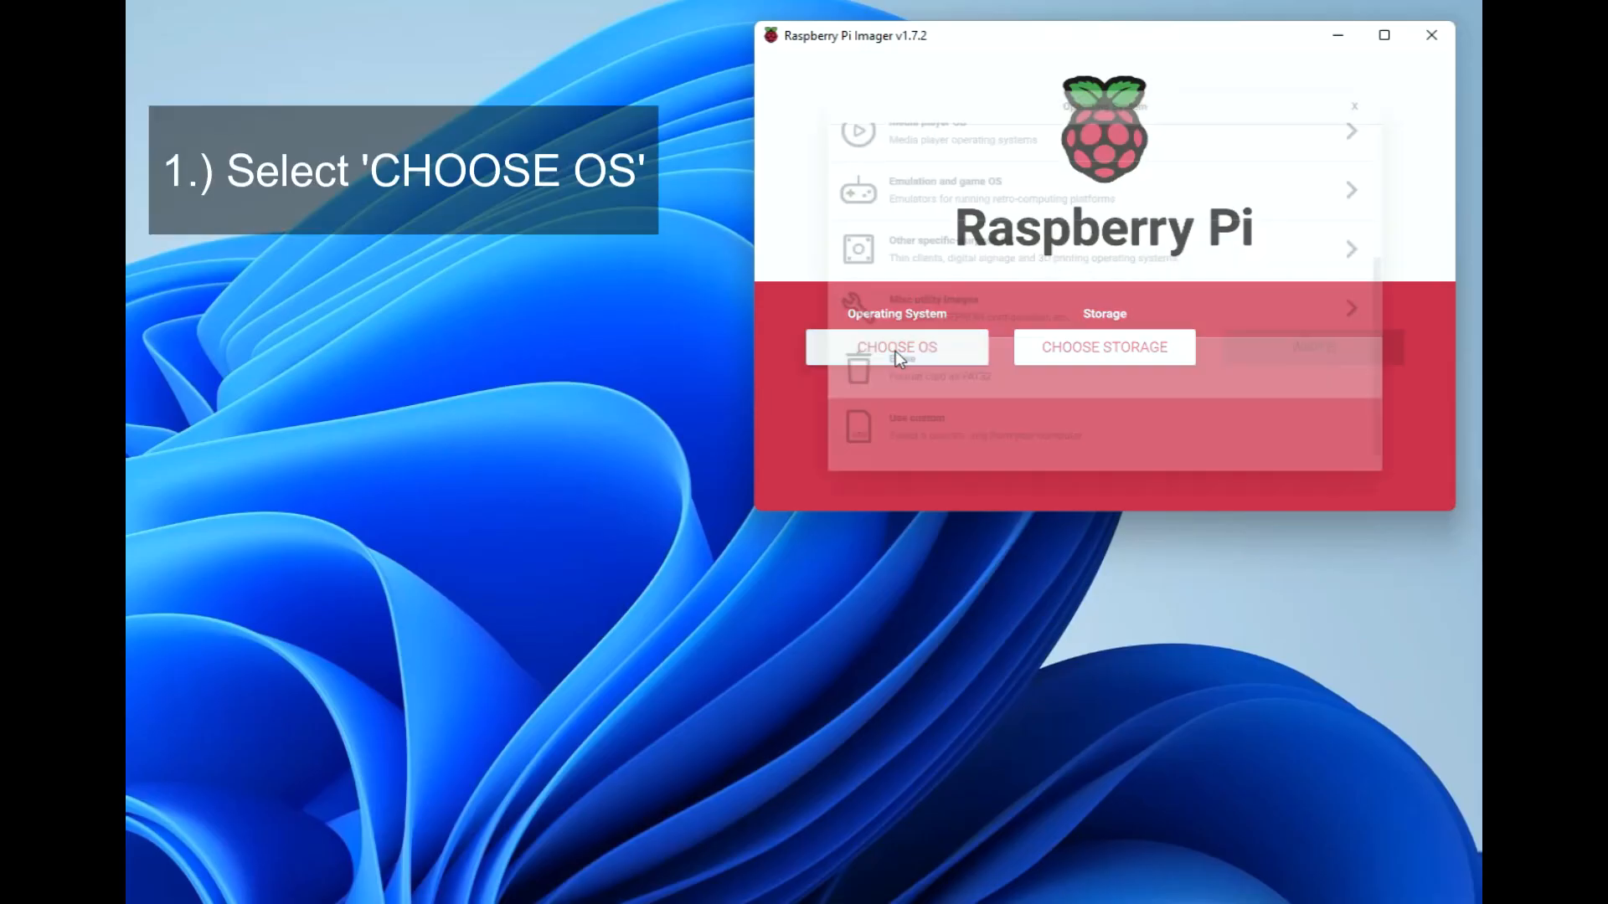
Step: Choose the custom image onefinity-raspi-1.0.9.img as the operating system
click(894, 347)
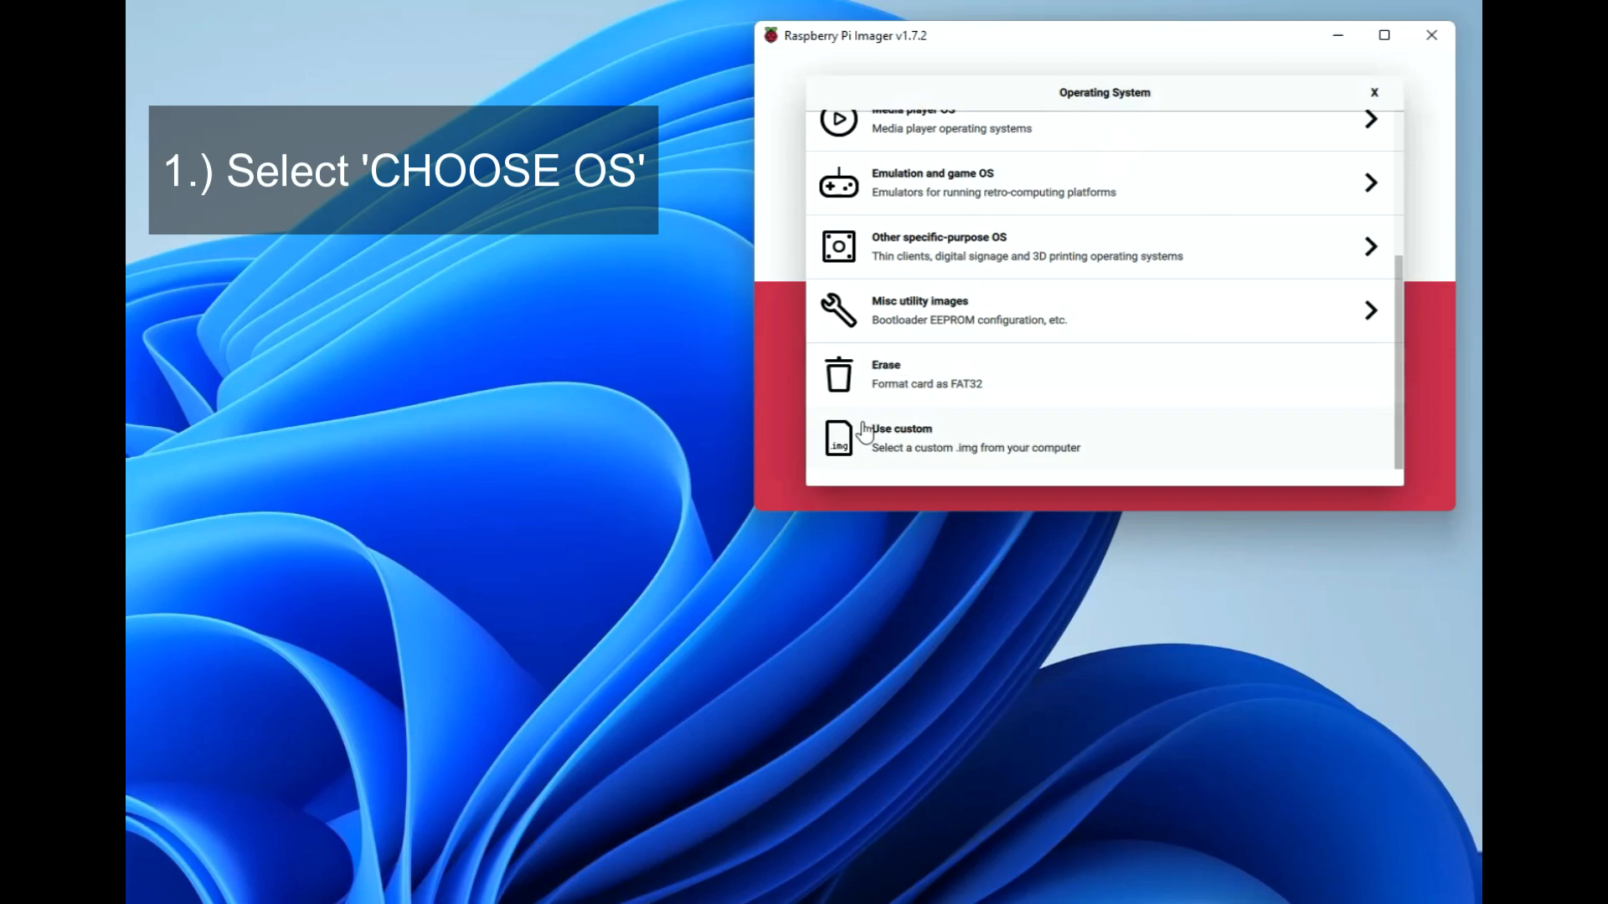
click(901, 429)
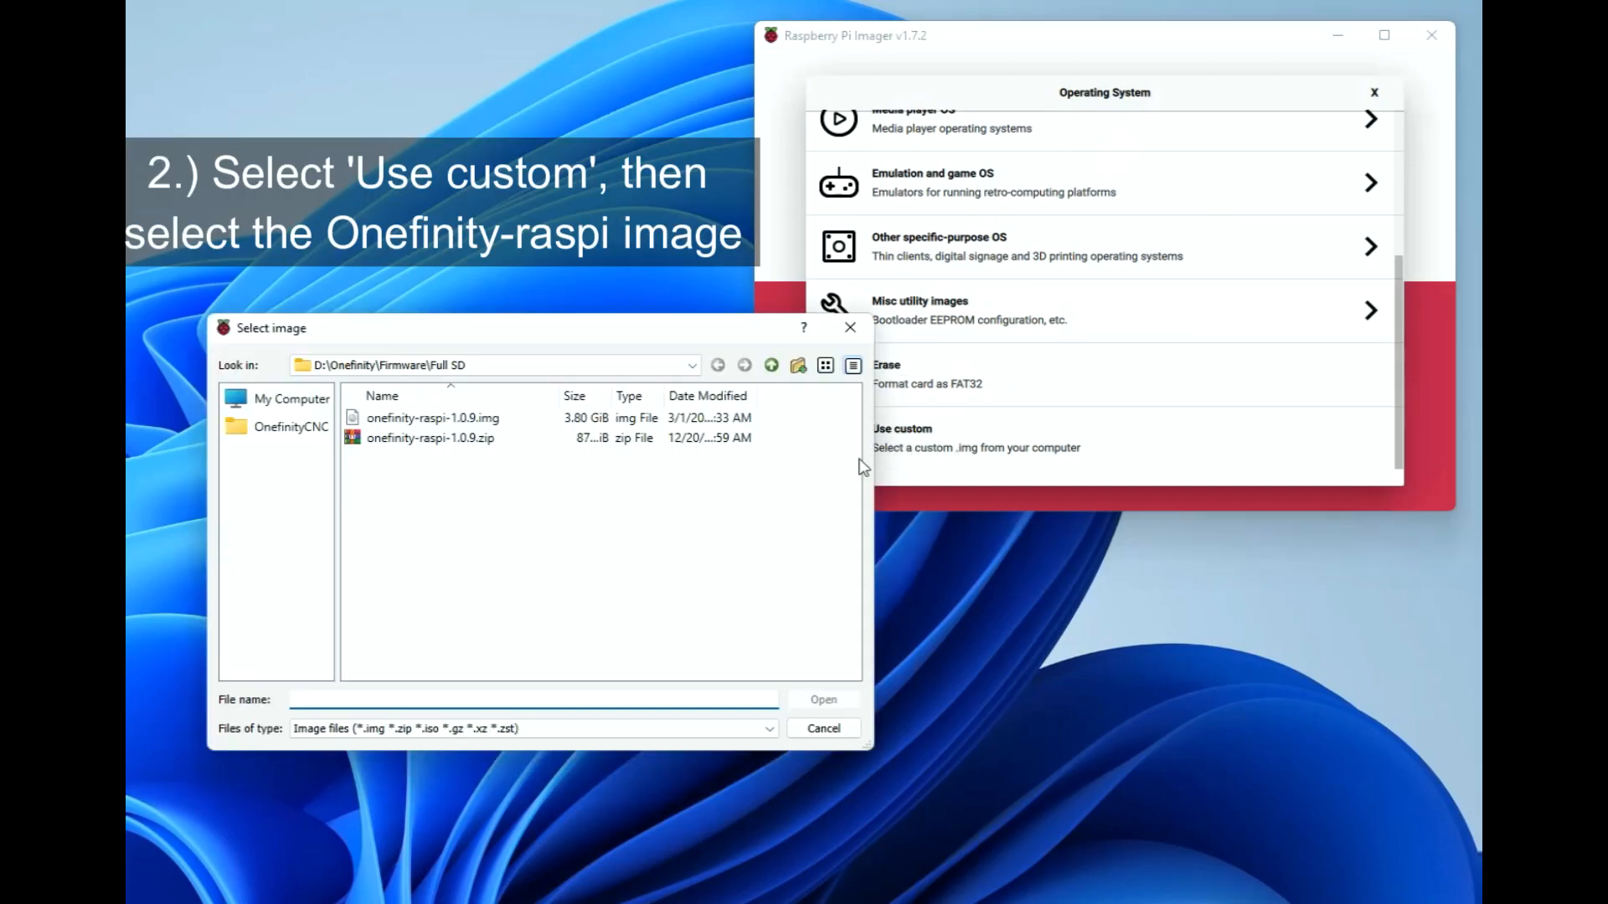
click(433, 417)
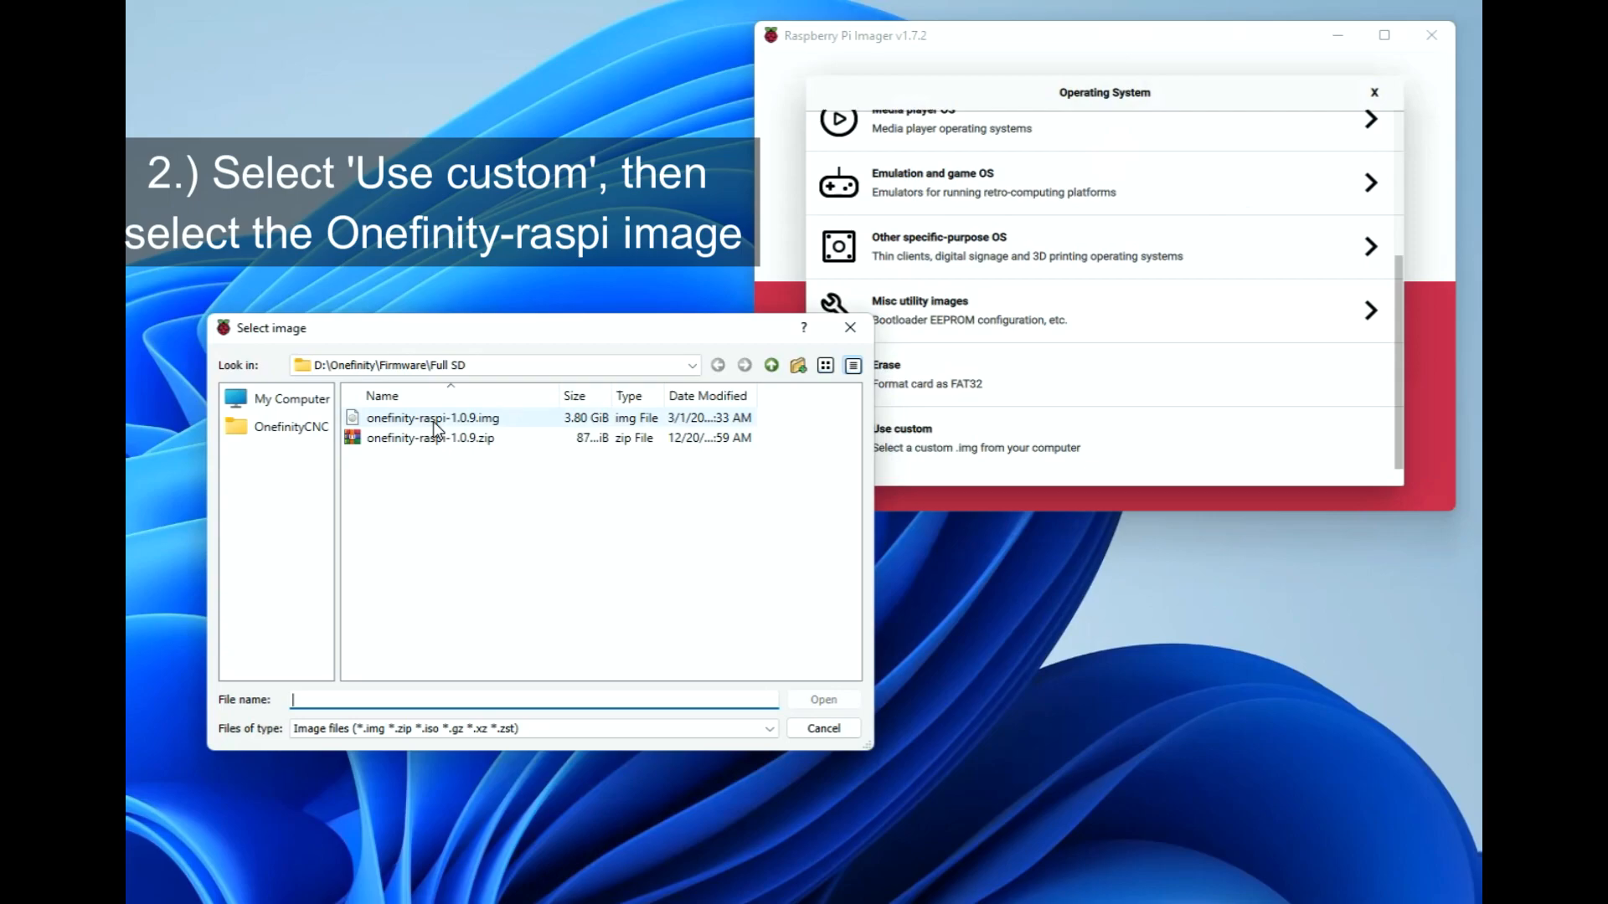
click(432, 417)
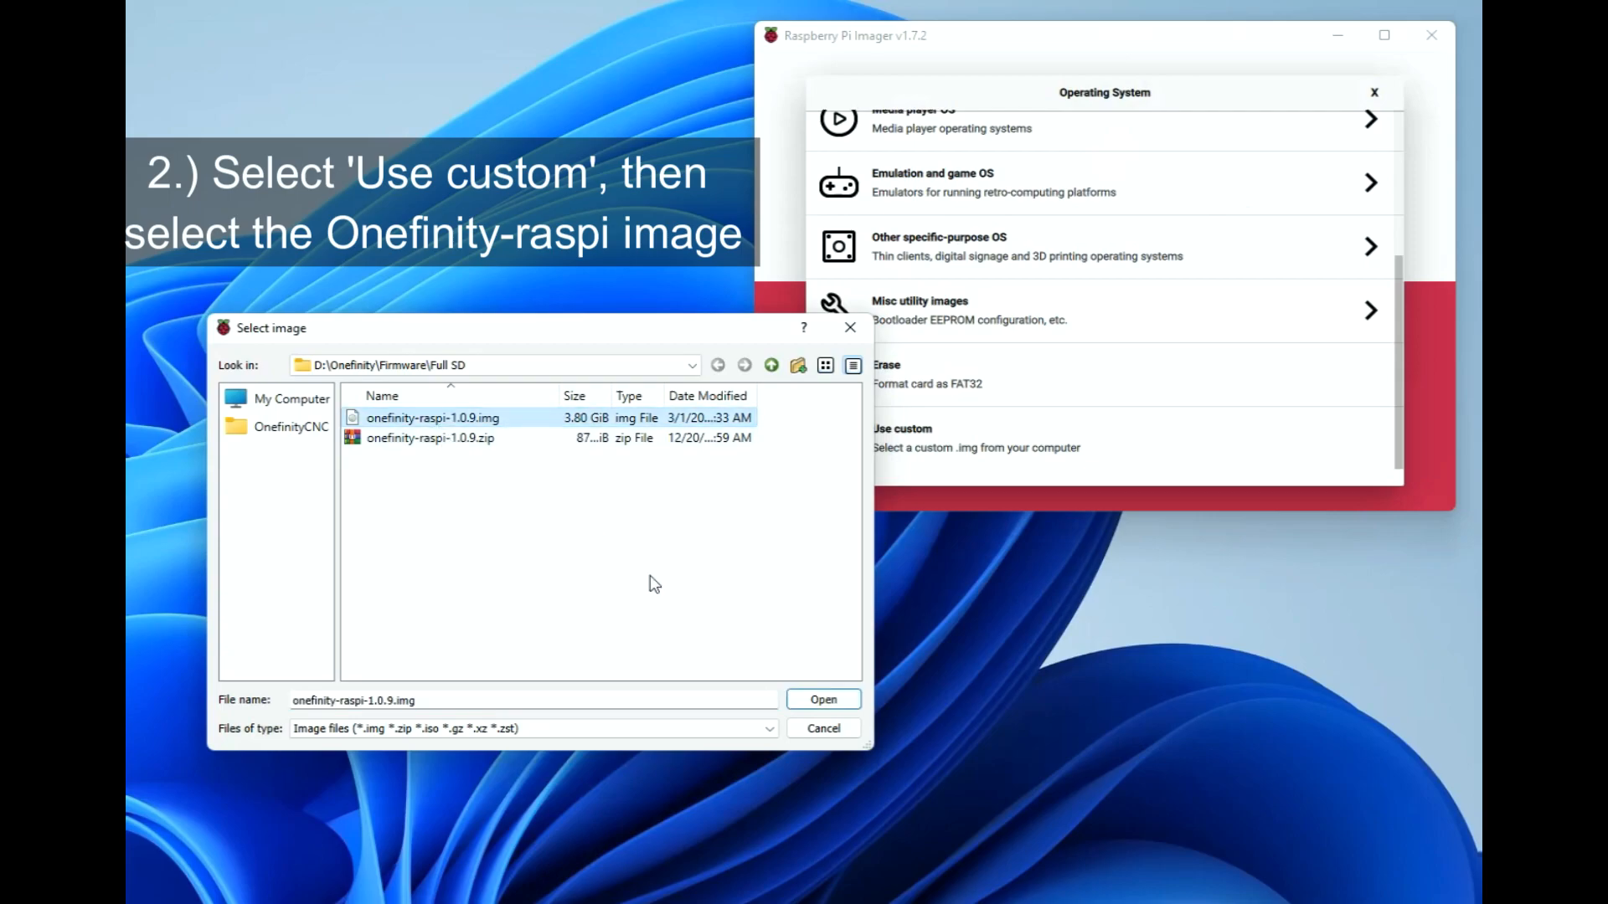
click(820, 700)
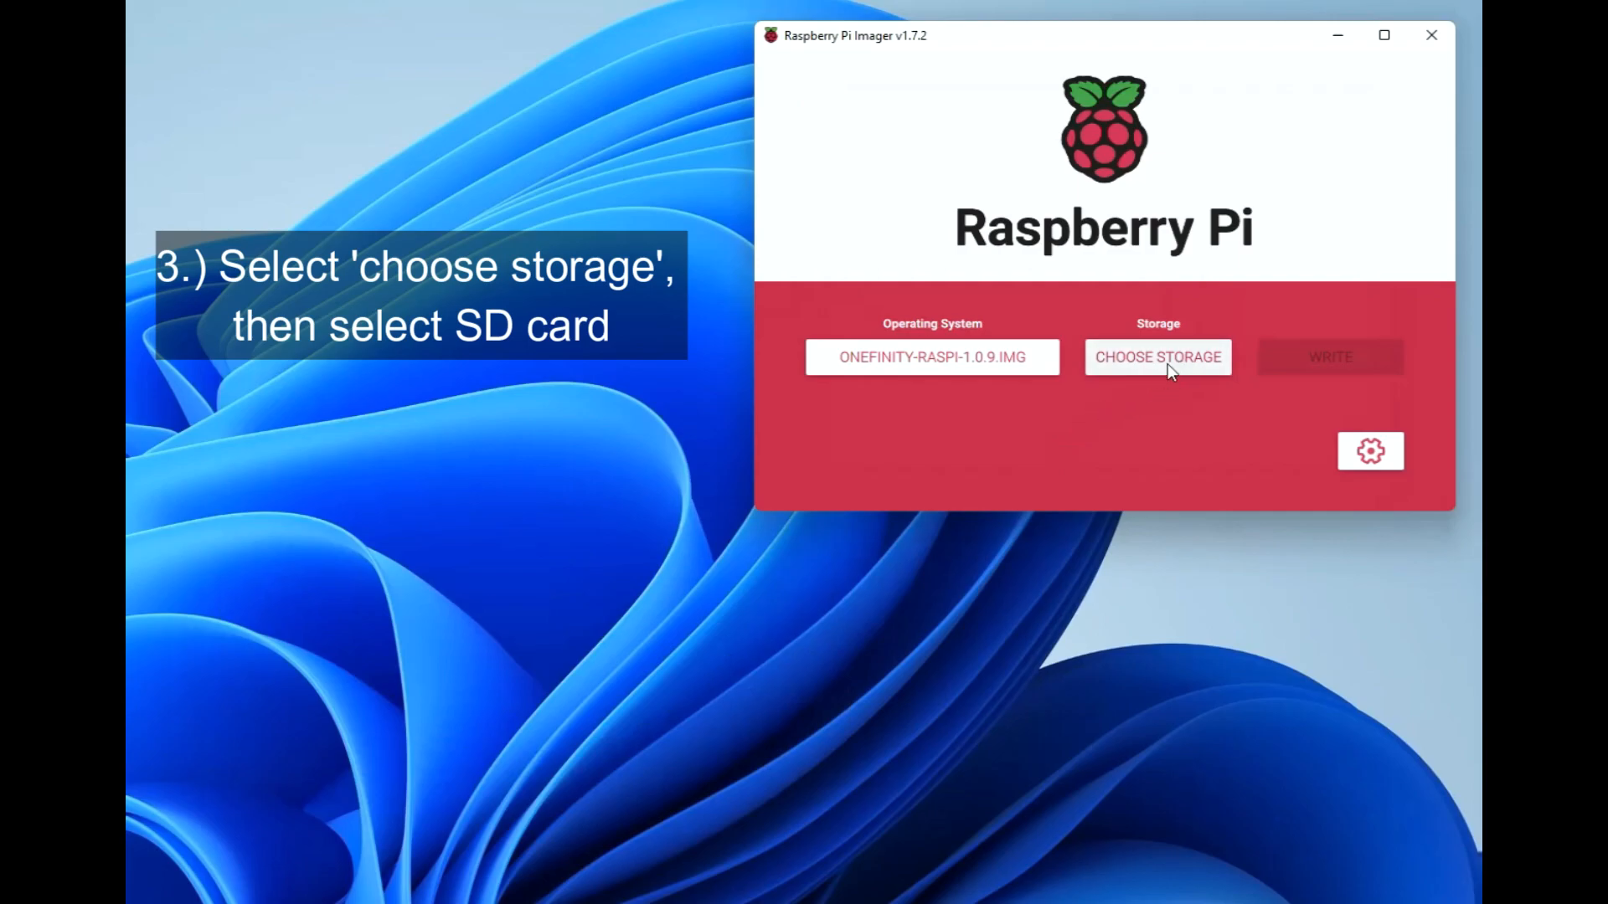
Step: Select the 31.9 GB Generic STORAGE DEVICE USB Device as the target storage
click(1158, 357)
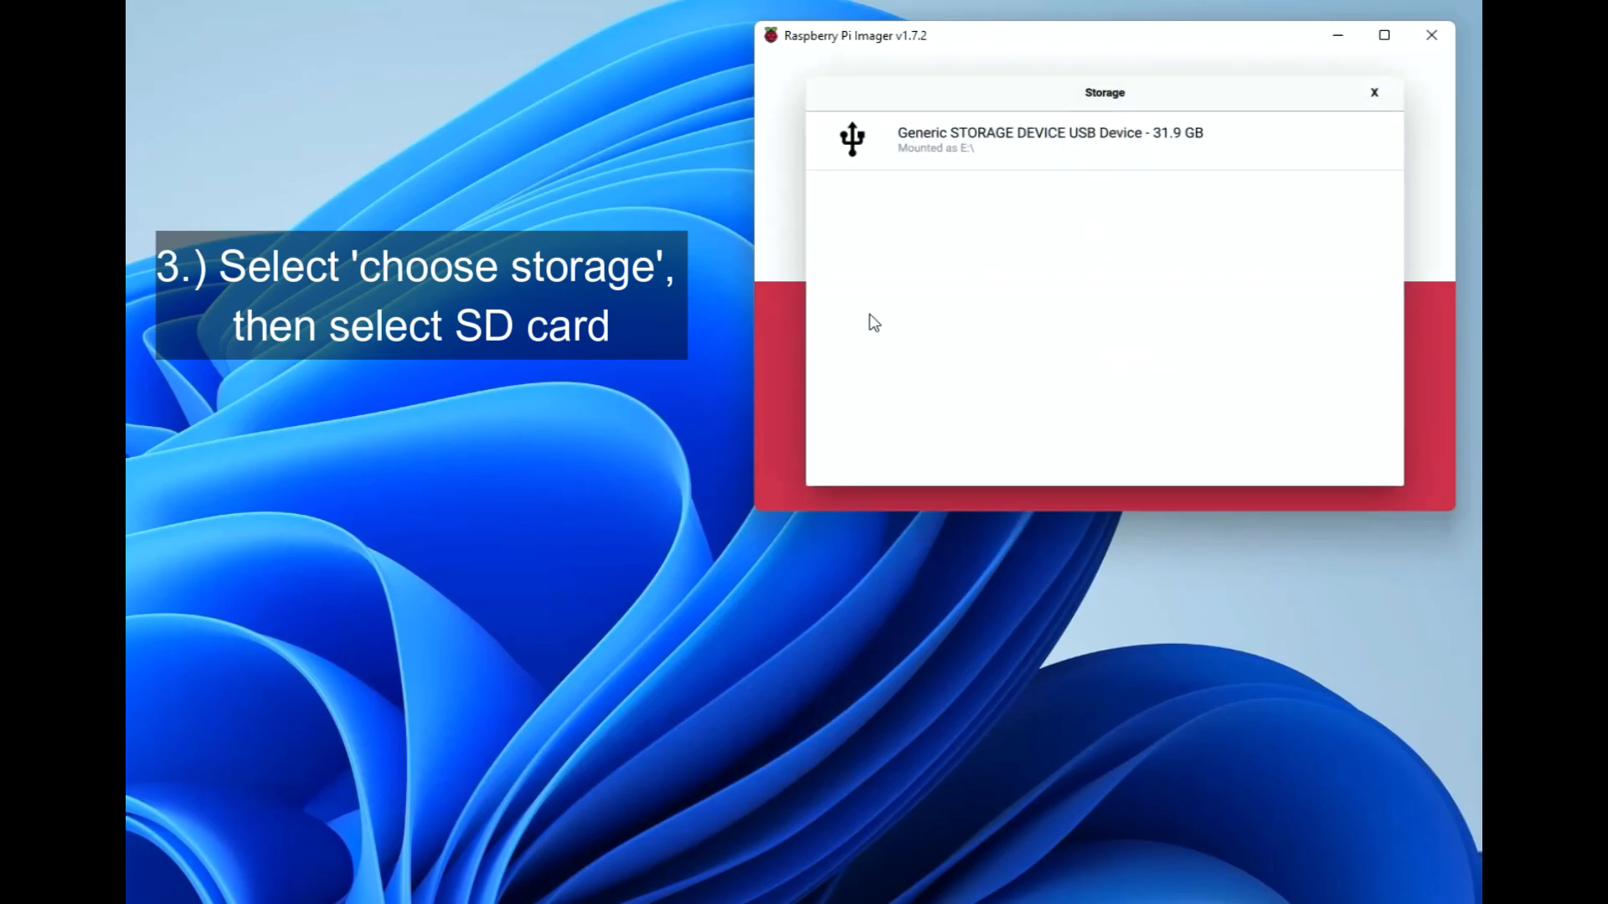
mouse_move(975, 151)
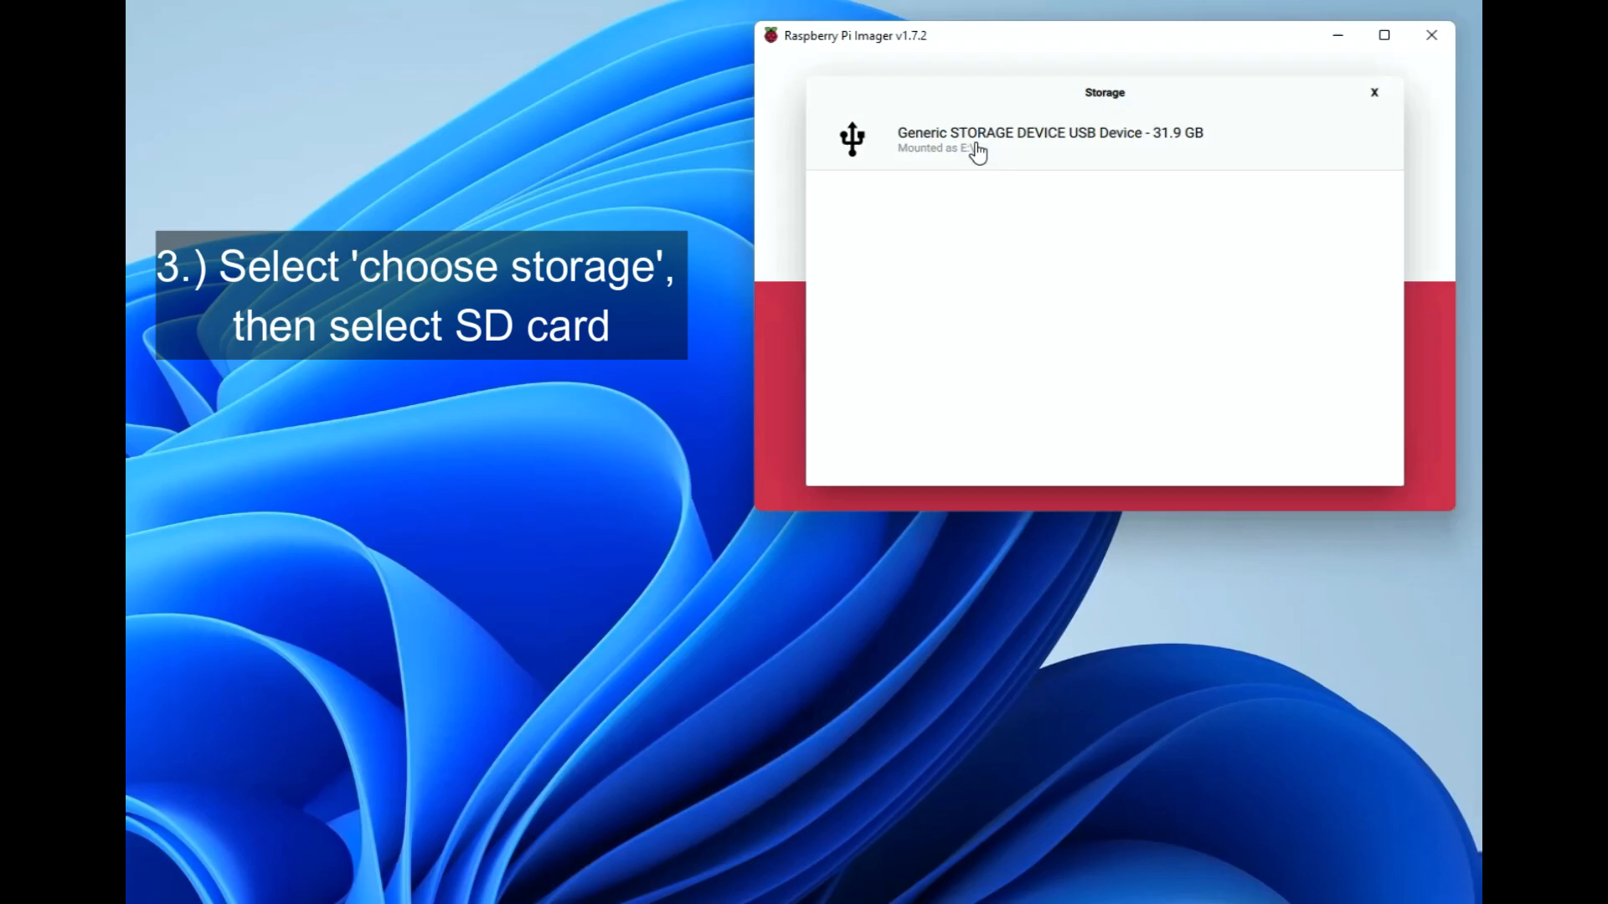
click(1048, 139)
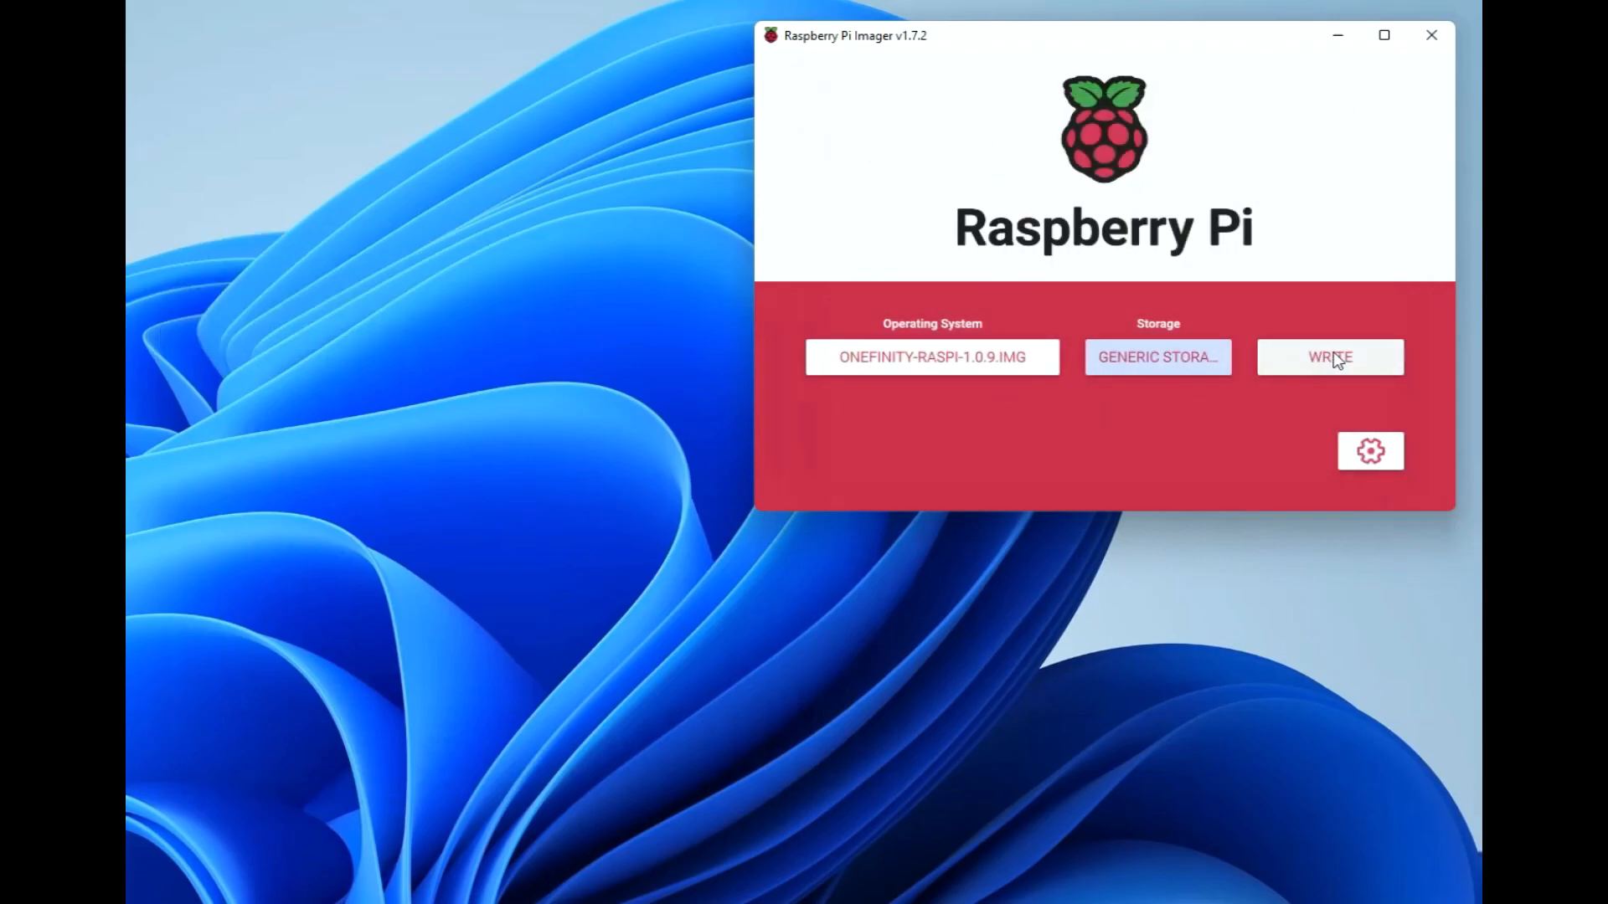
Step: Start writing the image, confirming the USB device's existing data will be erased
click(1328, 357)
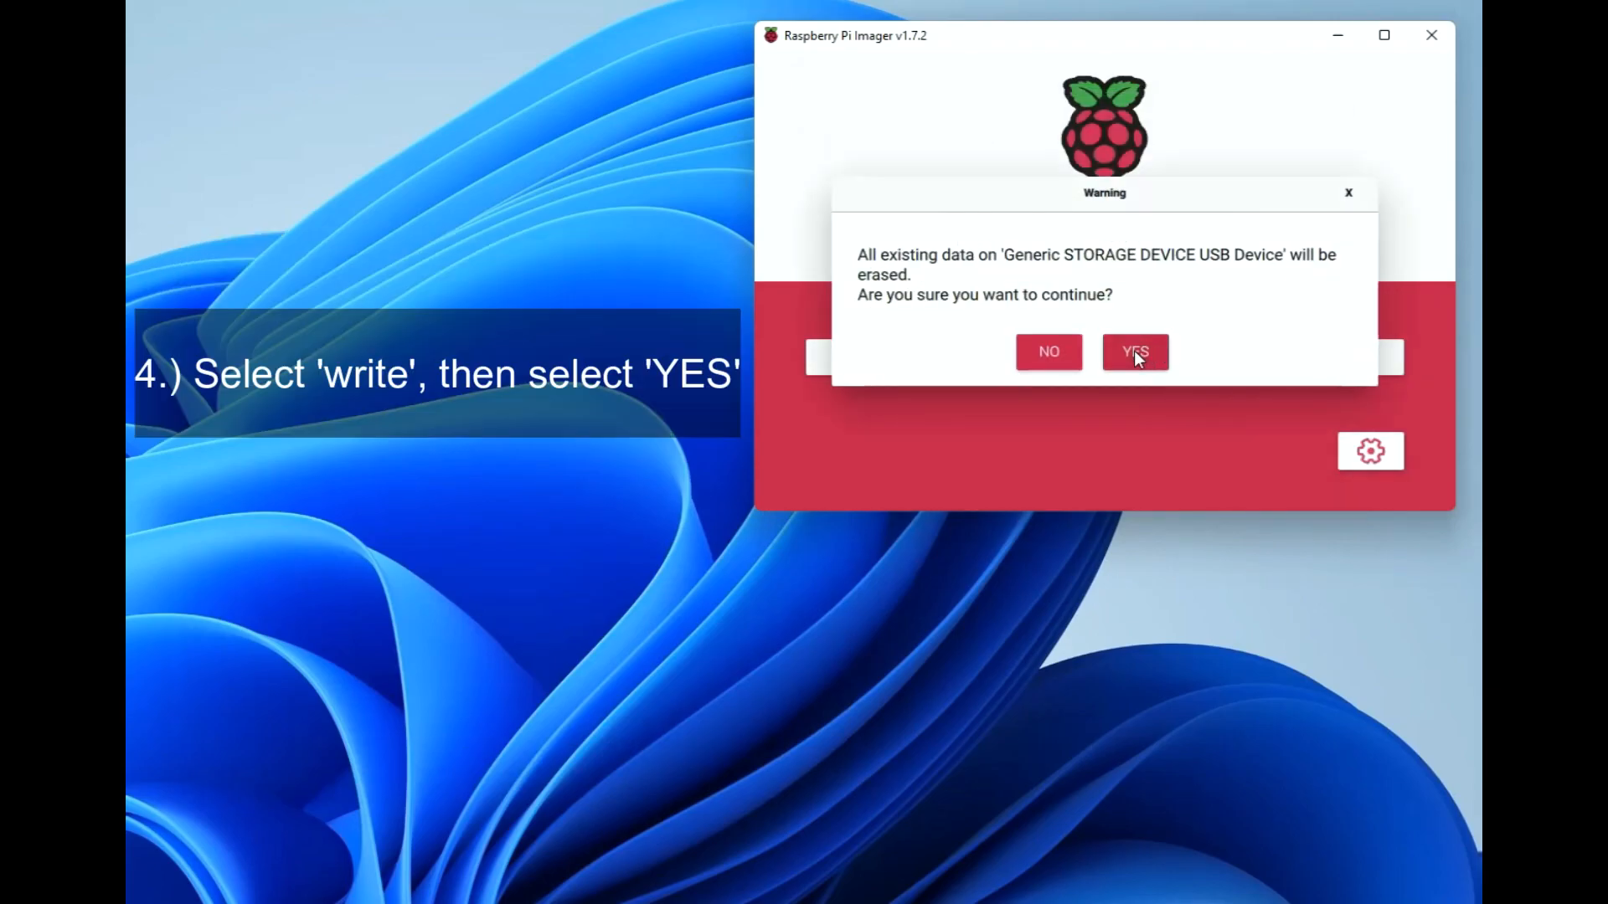
click(1134, 352)
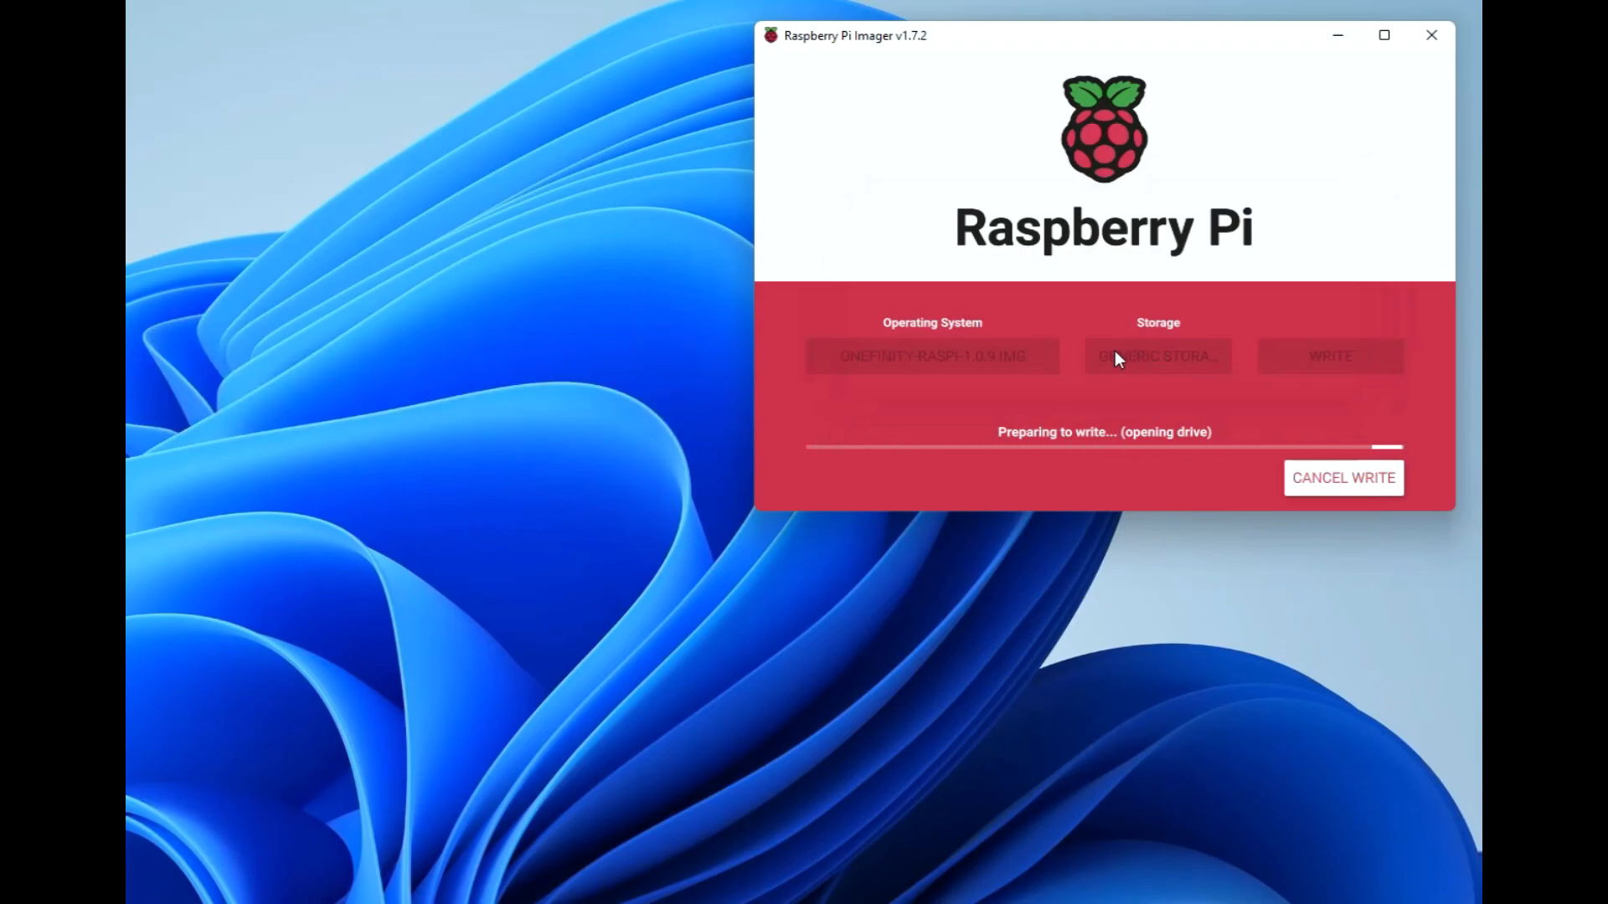